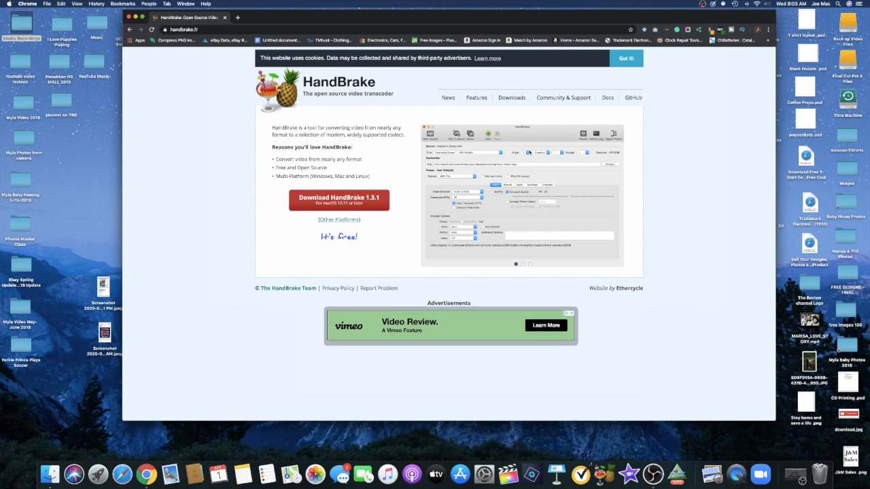
mouse_move(503, 261)
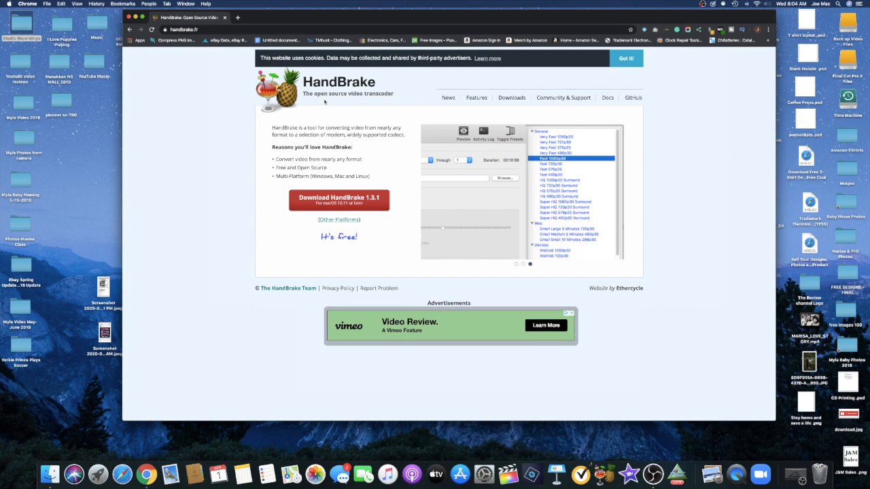
- Load the OUR_WEDDING_DAY disc from Volumes as HandBrake's source for scanning
left_click(515, 263)
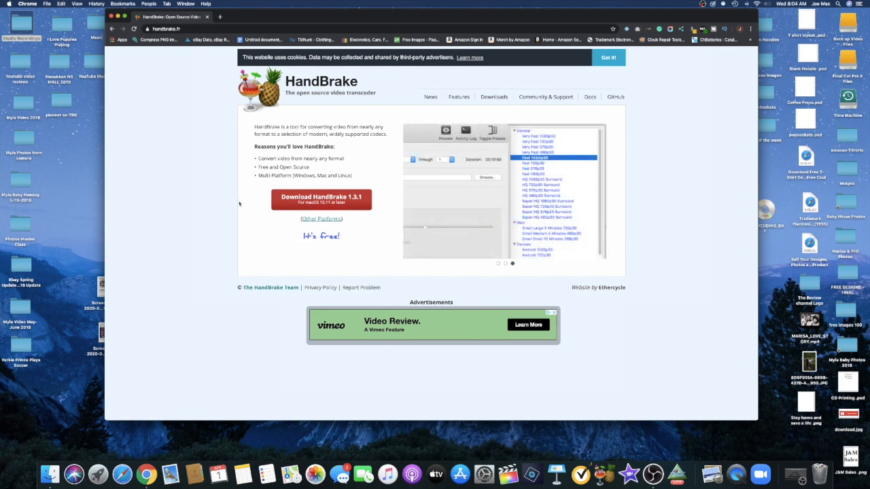
mouse_move(421, 375)
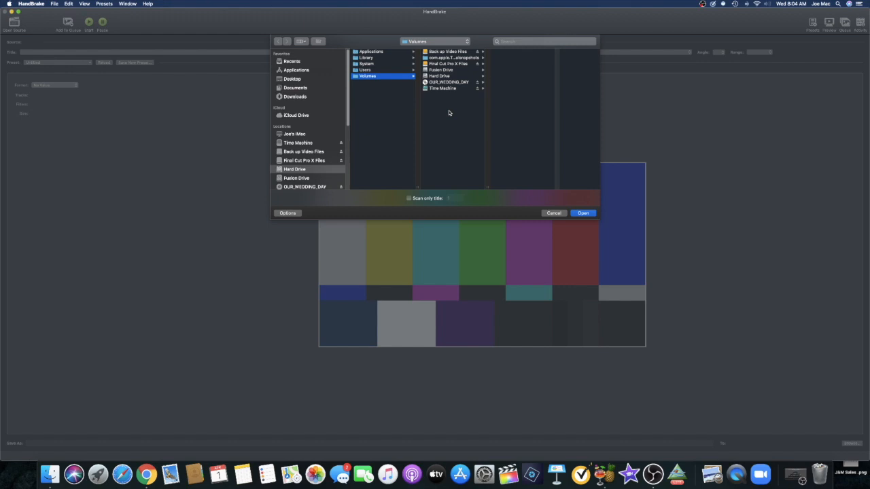
mouse_move(472, 89)
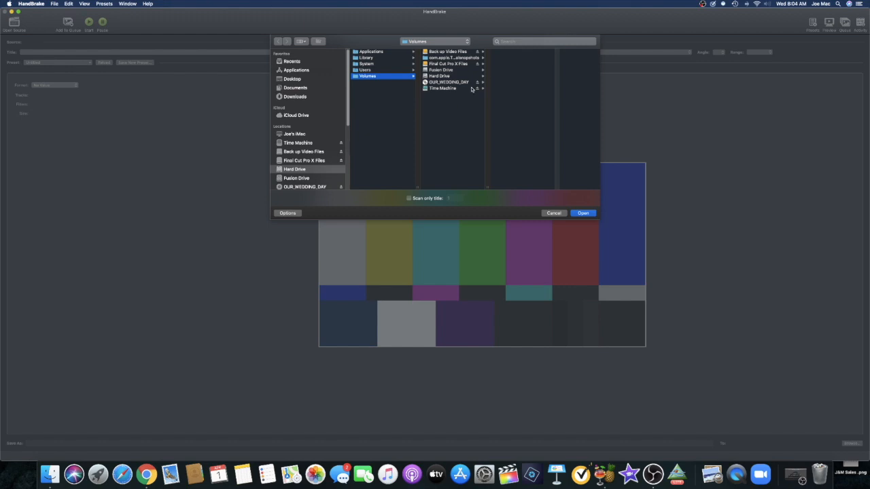
left_click(449, 82)
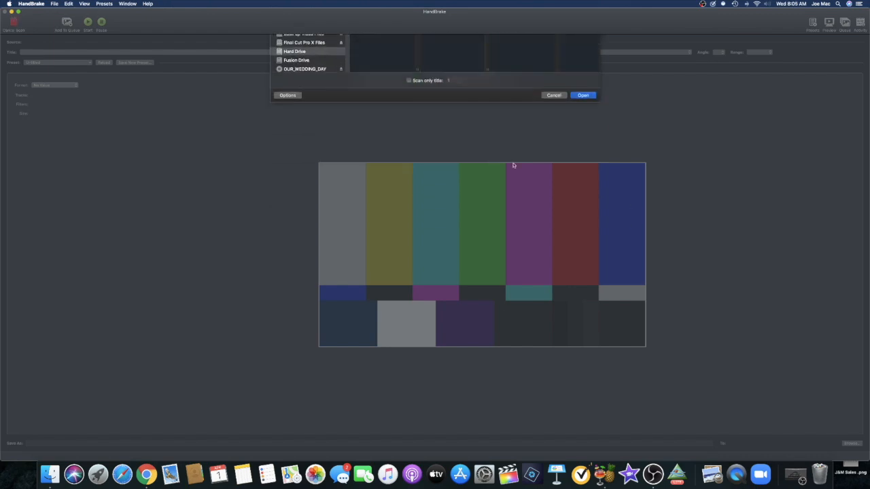
left_click(583, 95)
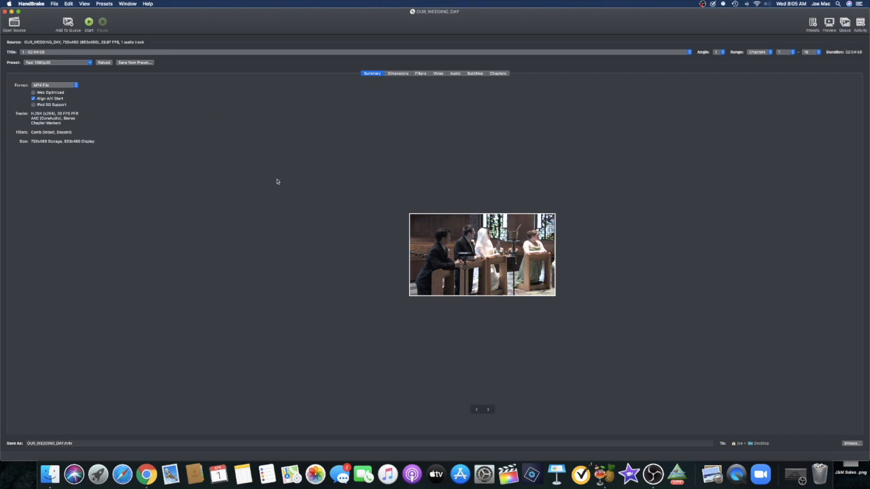
mouse_move(691, 90)
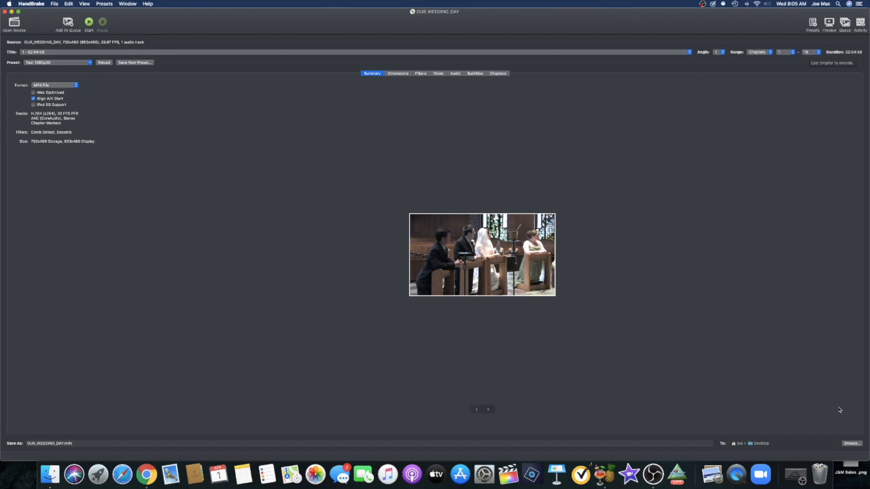
mouse_move(819, 396)
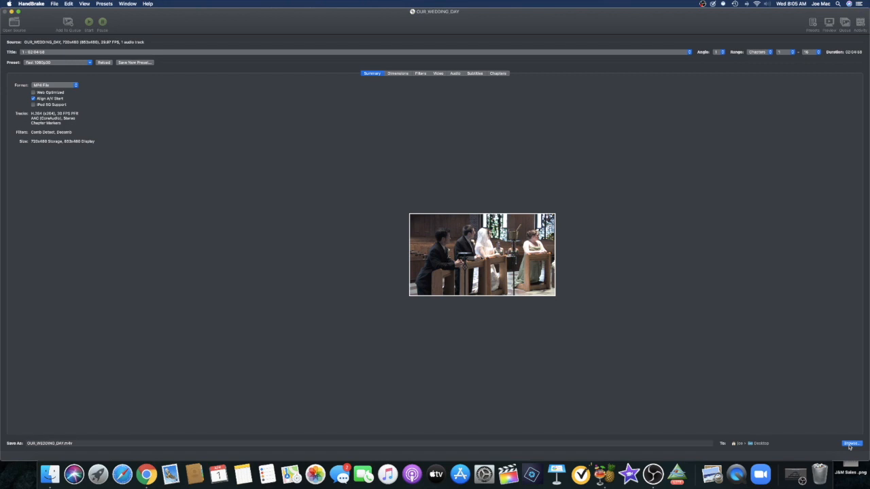
left_click(850, 443)
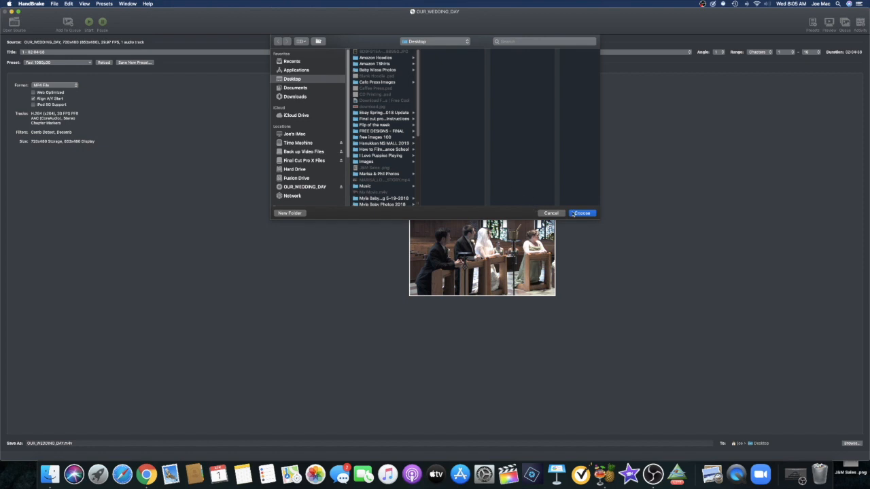
left_click(581, 213)
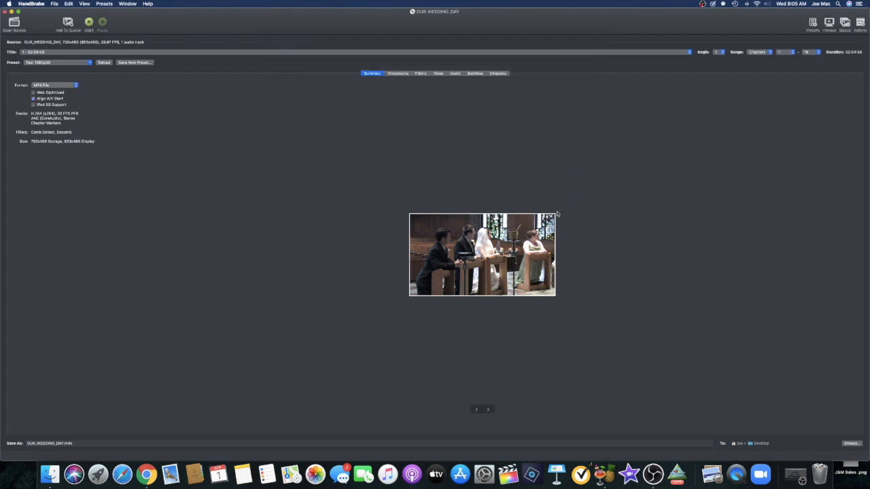
mouse_move(181, 93)
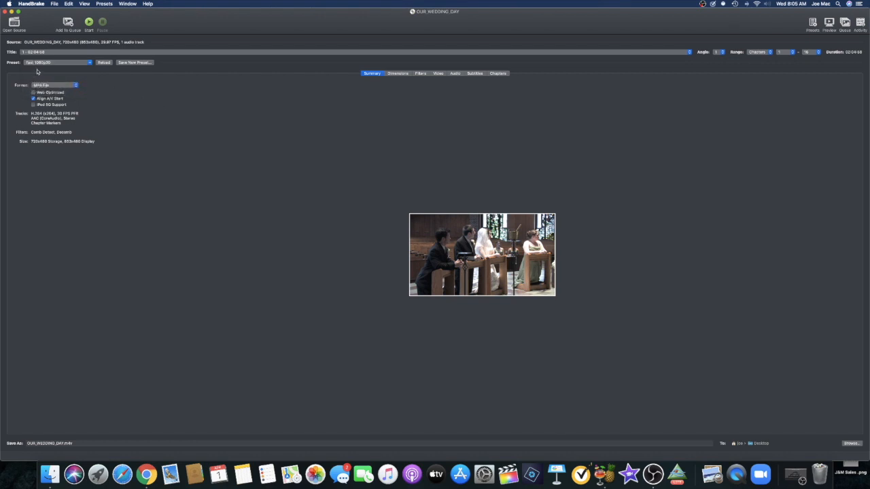
mouse_move(48, 68)
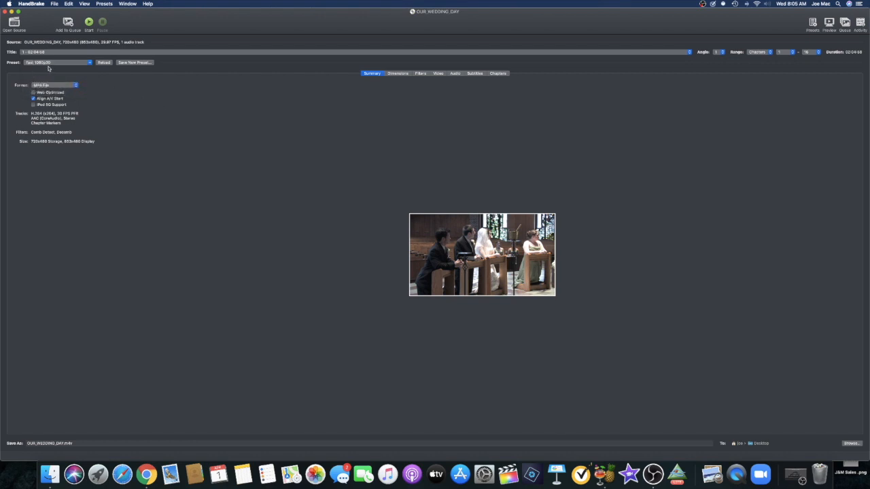
- Choose the Web preset Vimeo YouTube HQ 1080p60, enabling Web Optimized and 60 FPS
left_click(58, 62)
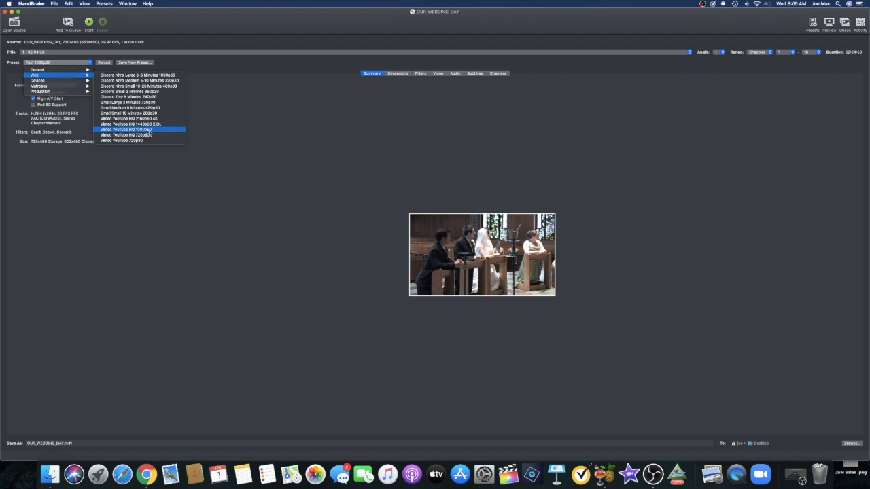
left_click(125, 129)
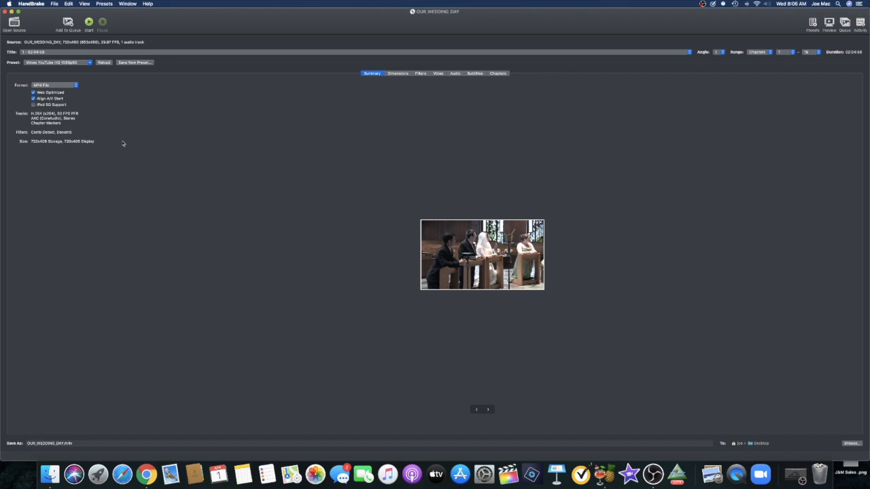
mouse_move(420, 120)
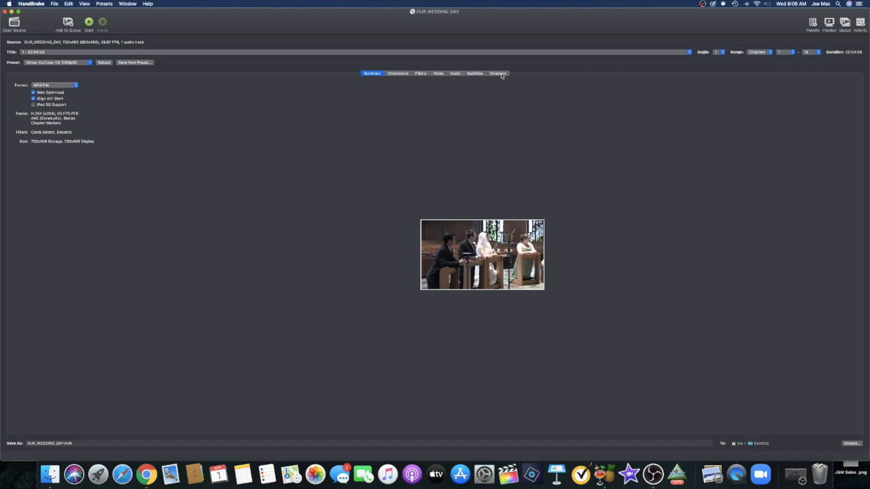
- Restrict the encode range to Chapter 1 only (3:48), saving as OUR_WEDDING_DAY.mp4
left_click(497, 73)
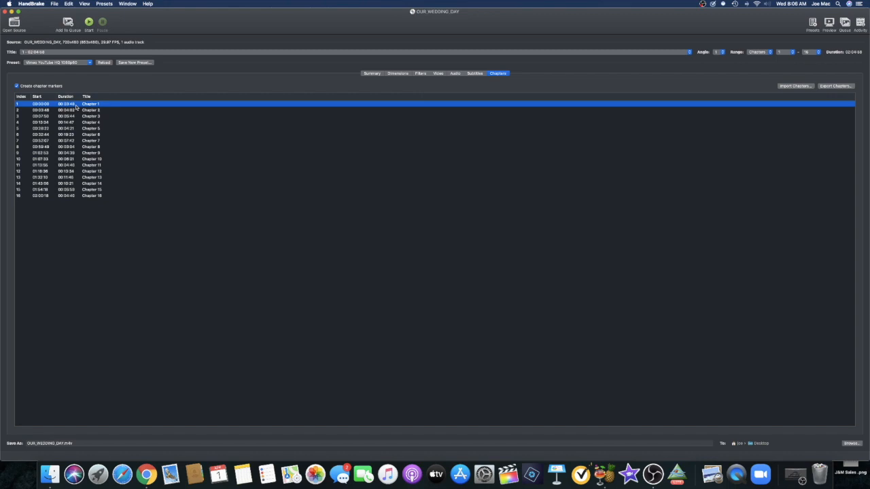
mouse_move(766, 92)
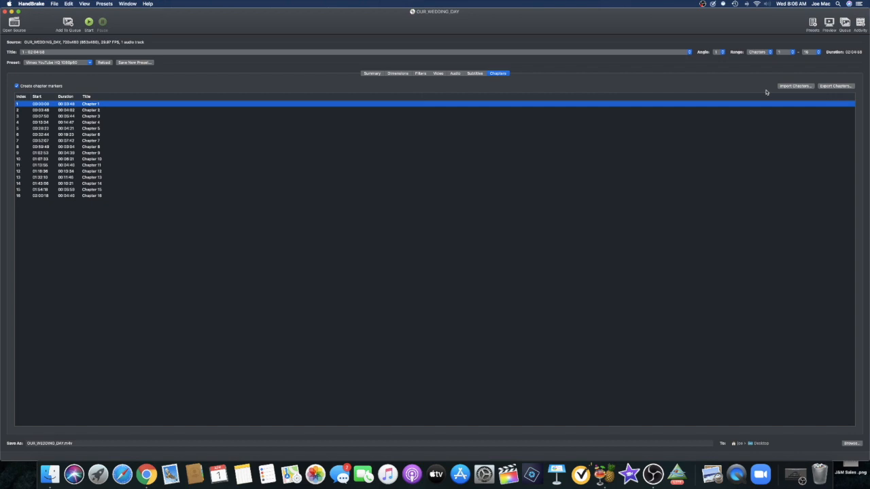
mouse_move(843, 89)
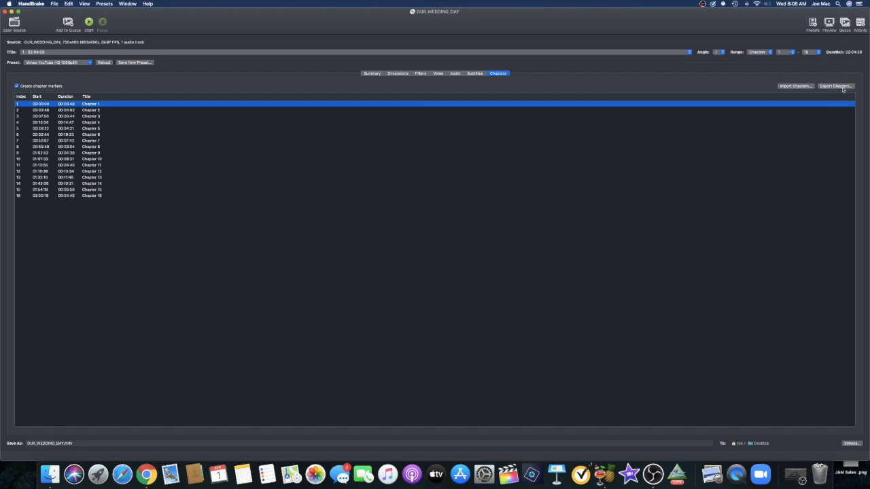
left_click(792, 51)
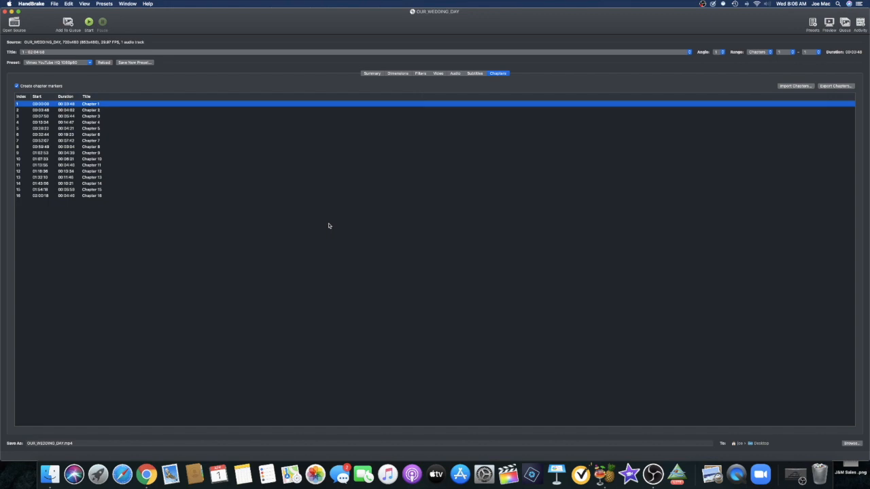
mouse_move(153, 129)
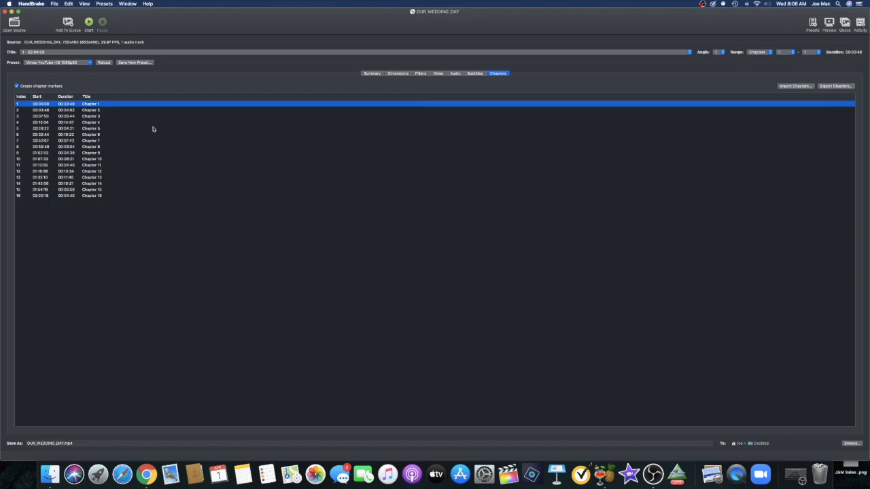
mouse_move(56, 72)
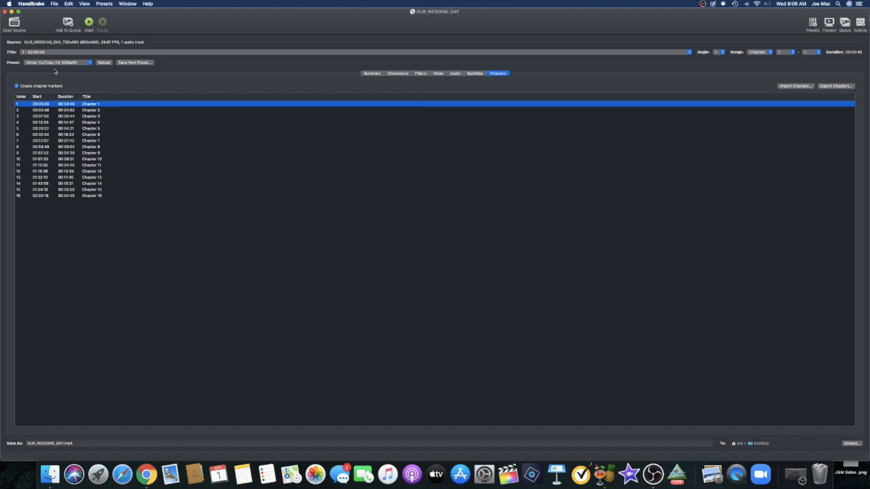
mouse_move(788, 68)
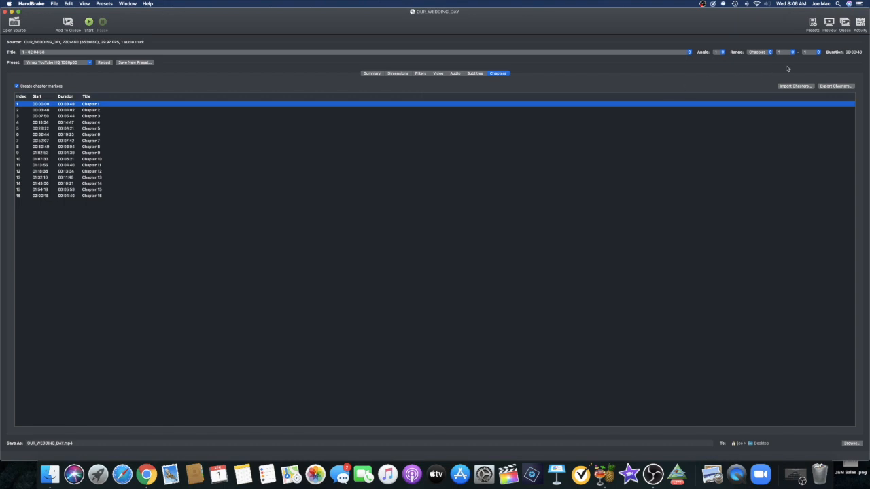
left_click(88, 23)
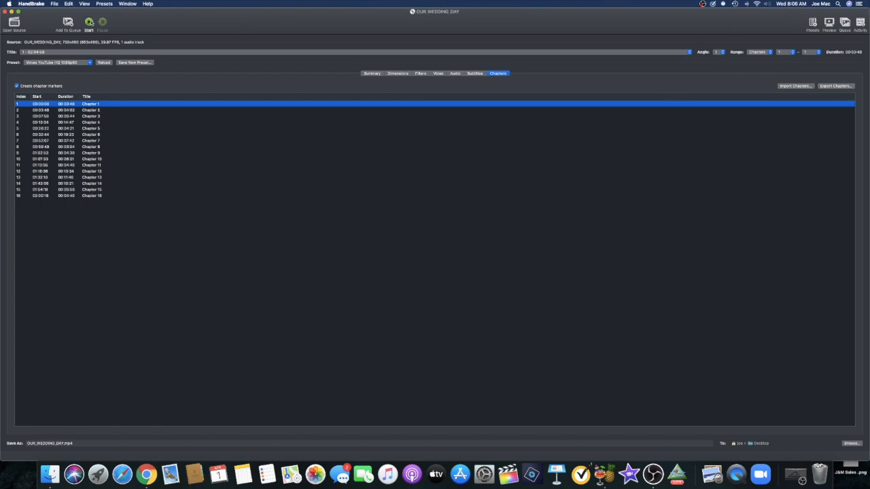
- Start encoding Chapter 1 to OUR_WEDDING_DAY.mp4 on the desktop
left_click(88, 25)
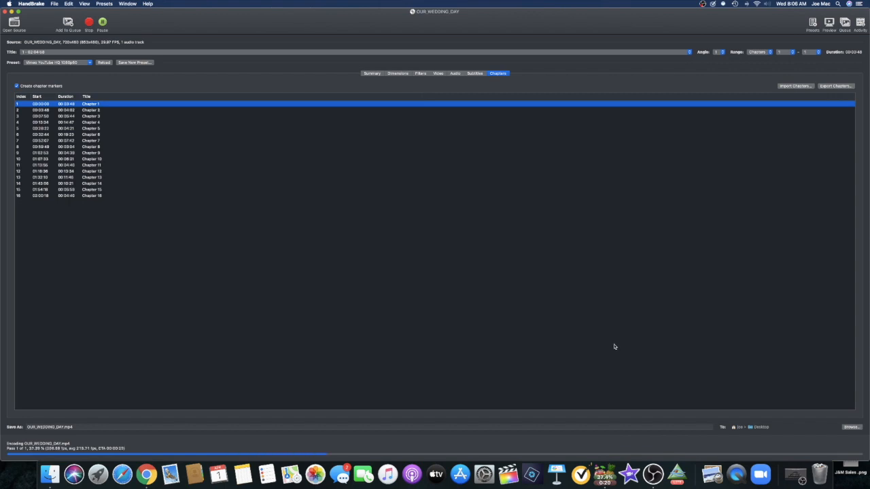
mouse_move(617, 393)
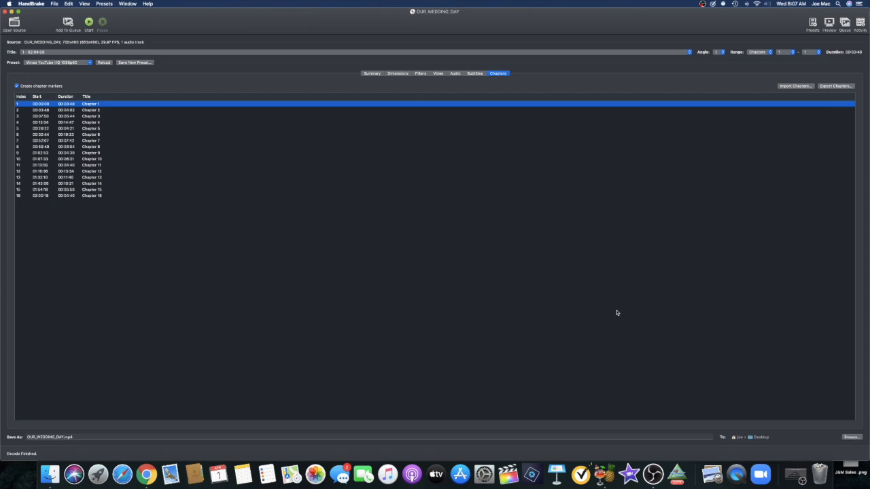
mouse_move(205, 152)
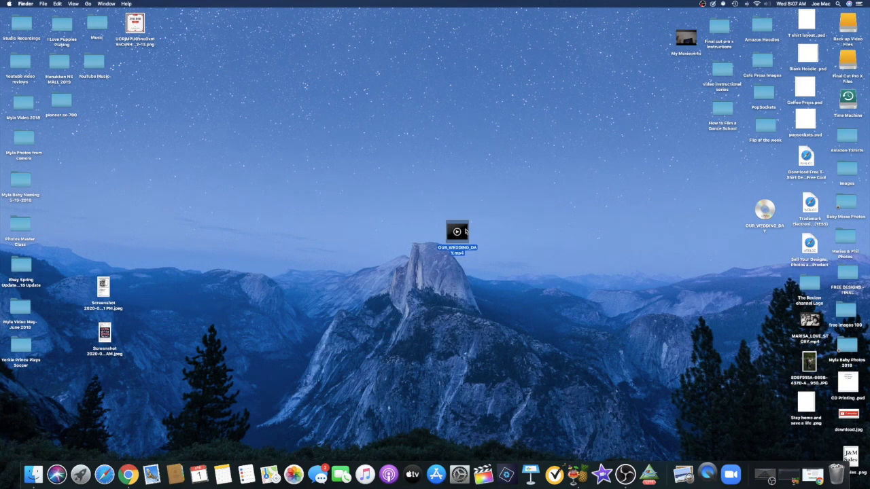
- Open OUR_WEDDING_DAY.mp4 from the desktop in QuickTime Player
double_click(457, 232)
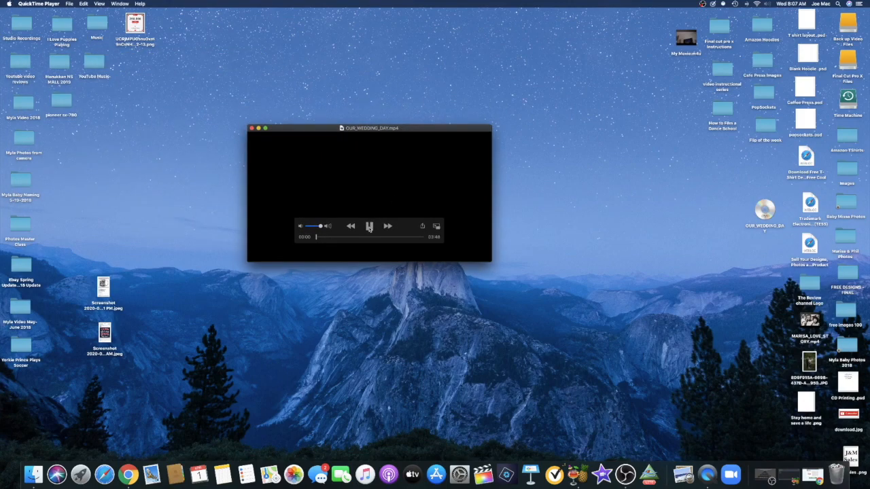
- Play the 3:48 wedding clip, close it, and return to HandBrake's finished encode
left_click(369, 225)
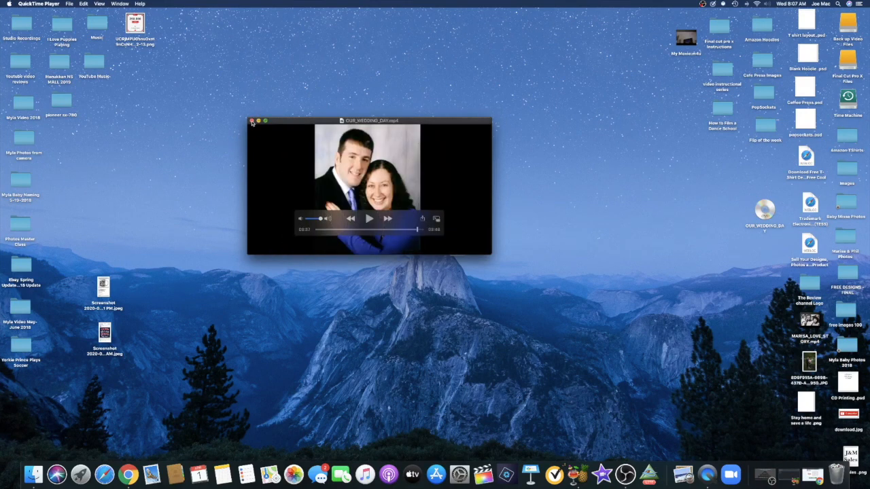
left_click(252, 120)
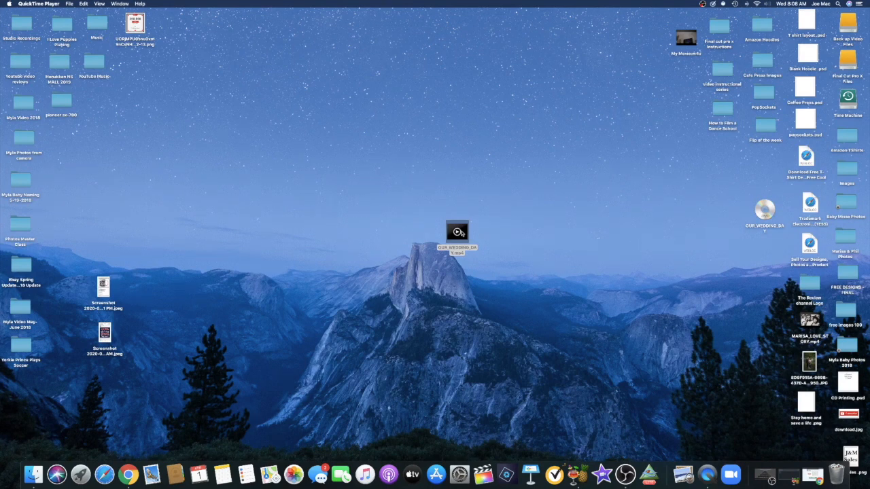
mouse_move(599, 460)
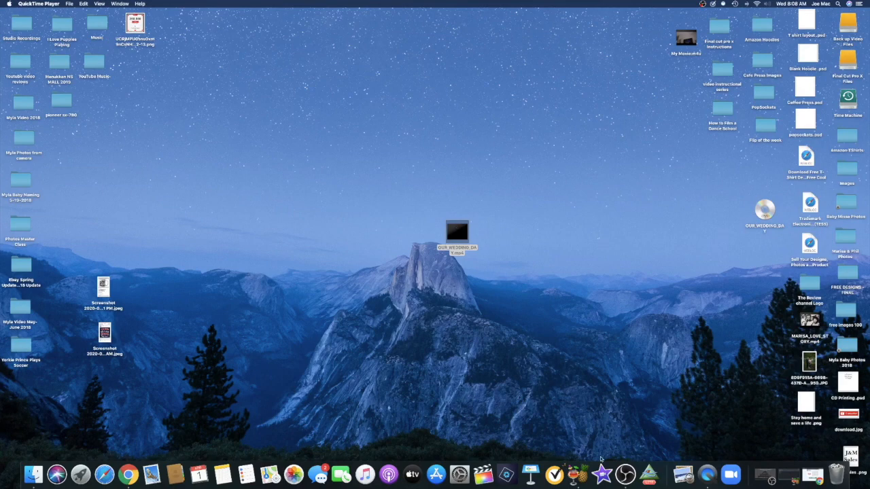
double_click(457, 231)
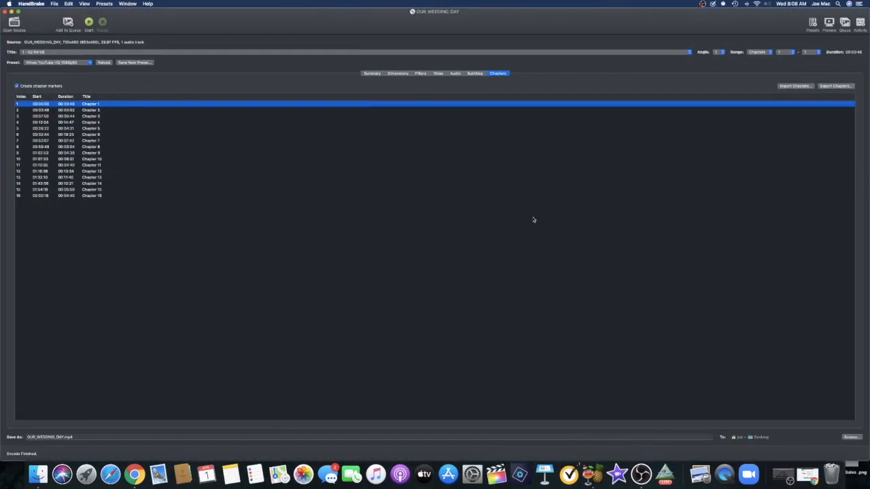